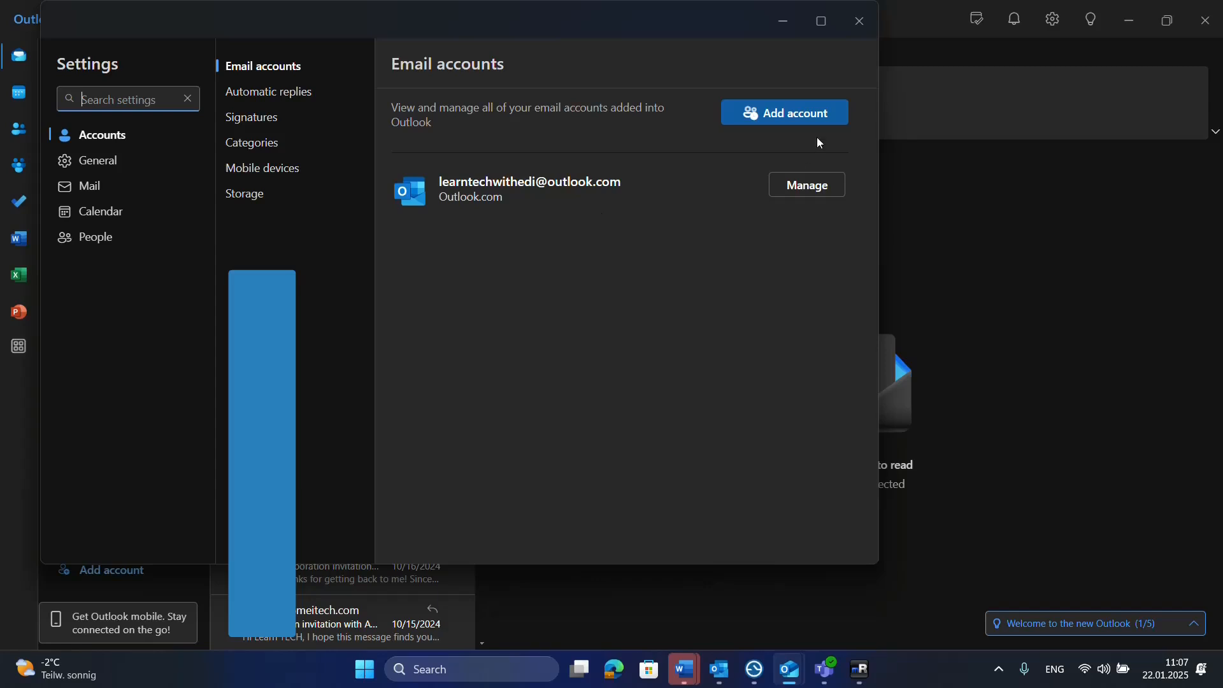
Step: Close Settings and return to the inbox, pointing at Add account in the folder pane
left_click(857, 21)
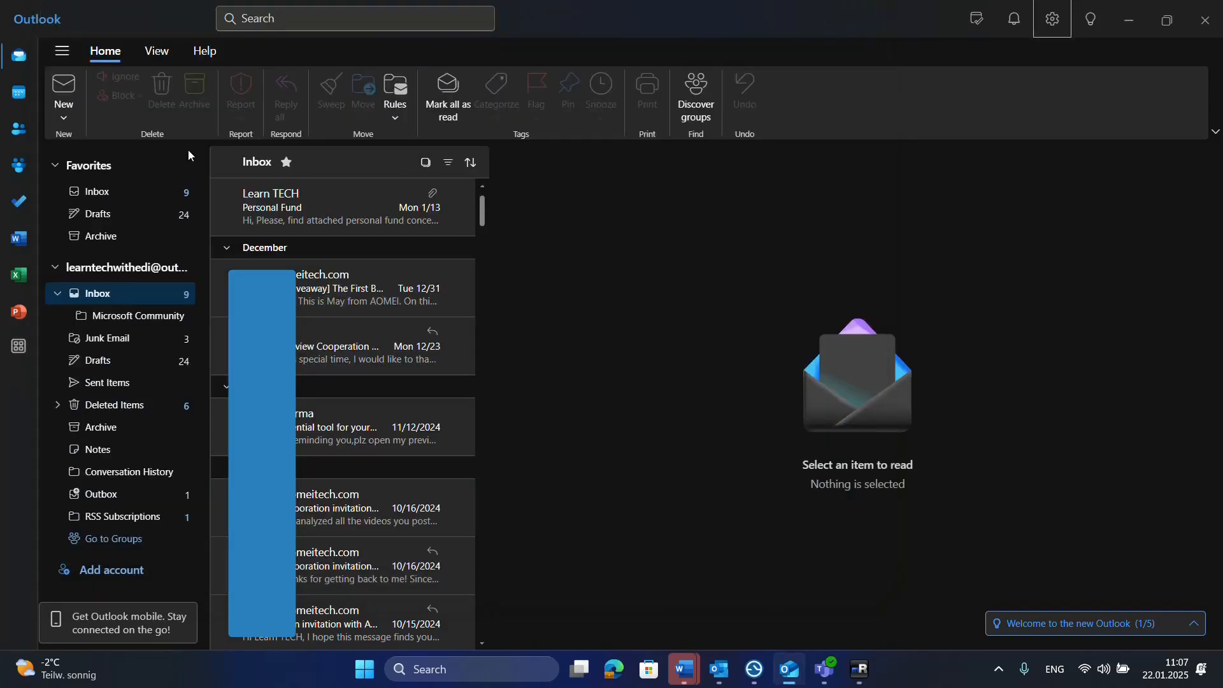
mouse_move(115, 537)
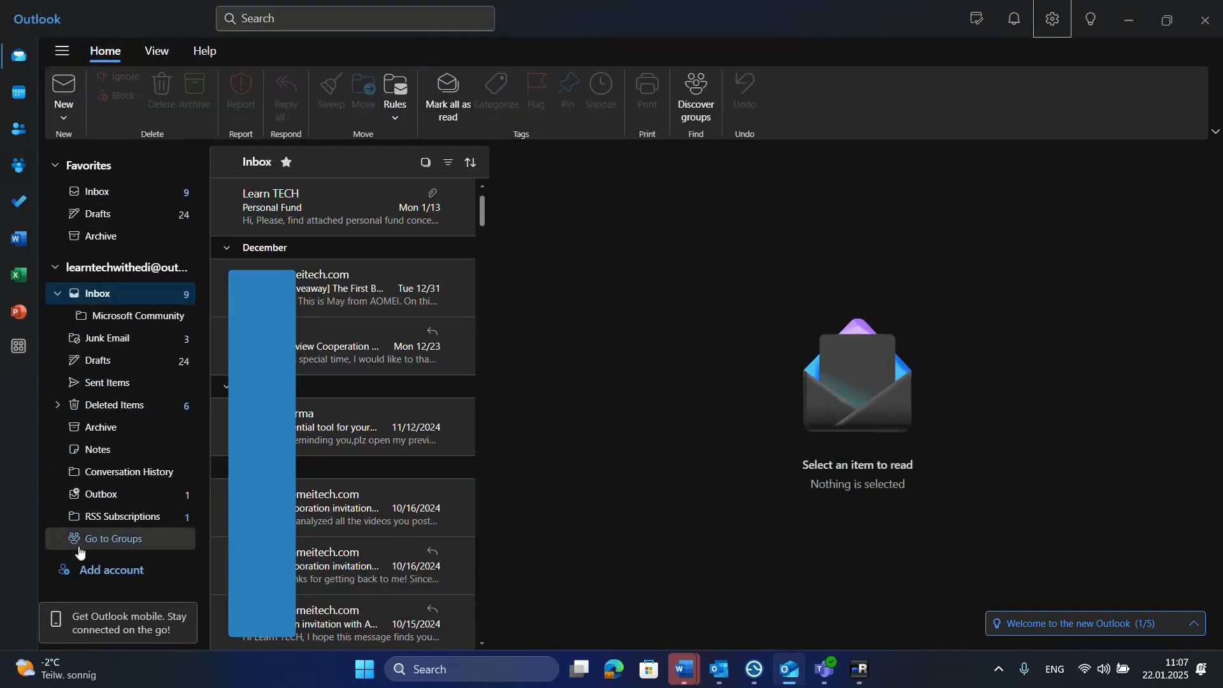
left_click(111, 570)
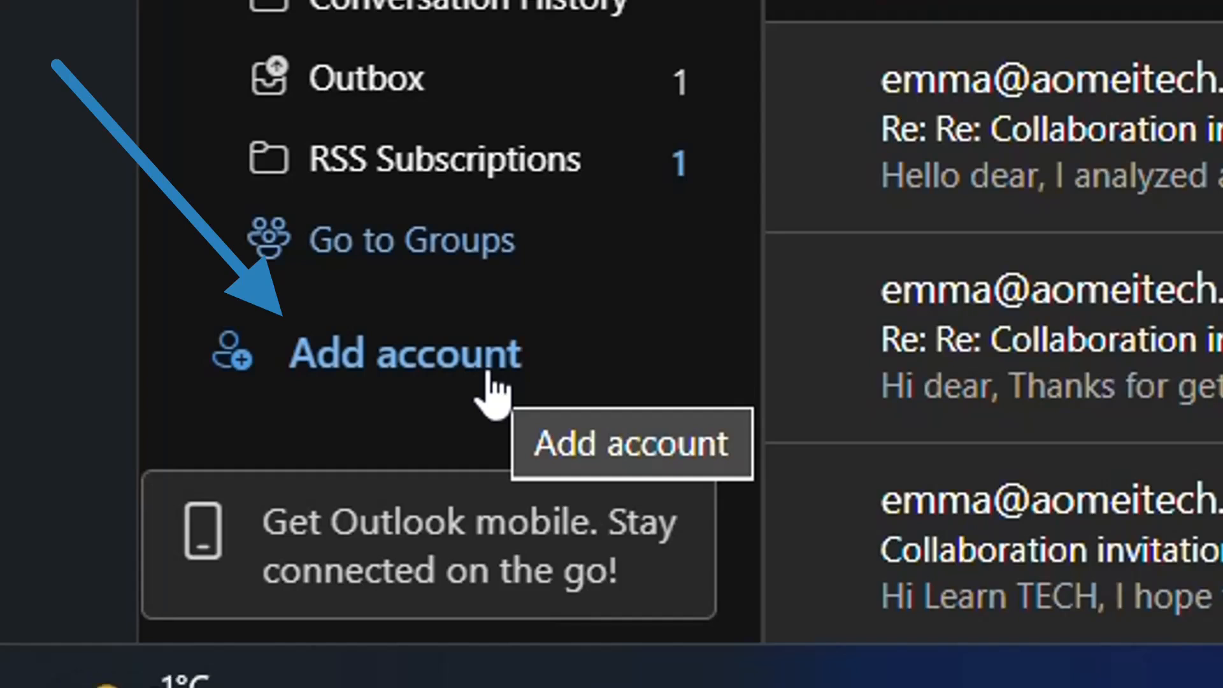
left_click(403, 354)
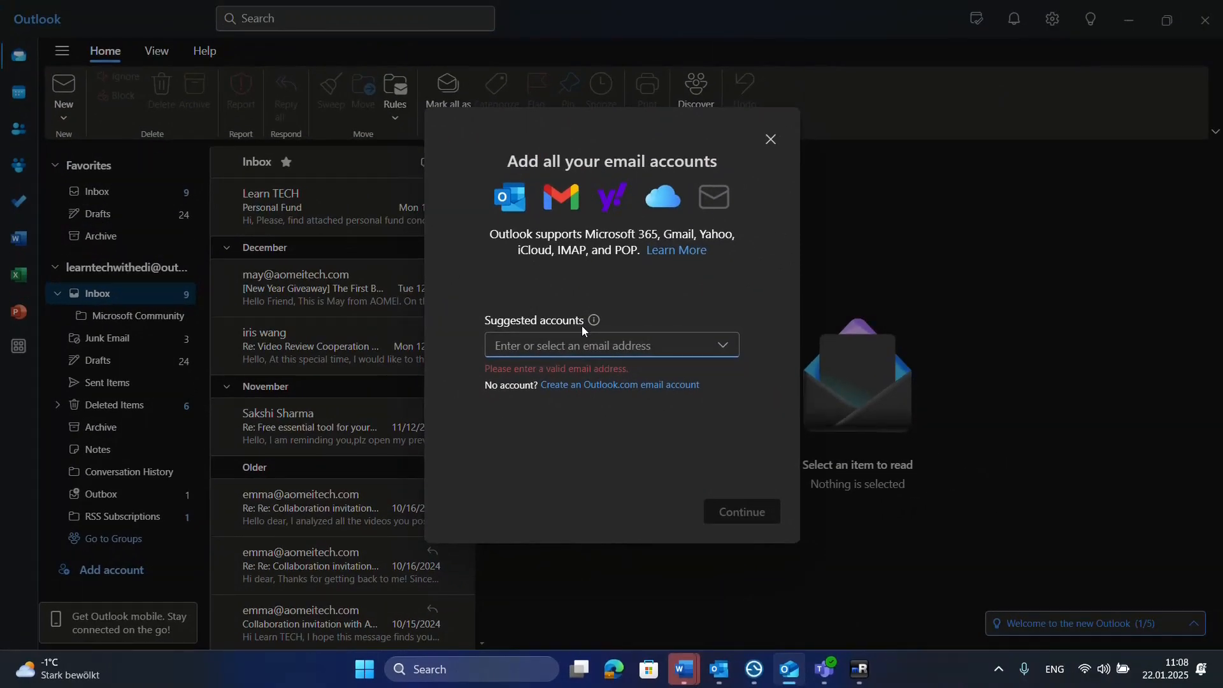
mouse_move(769, 138)
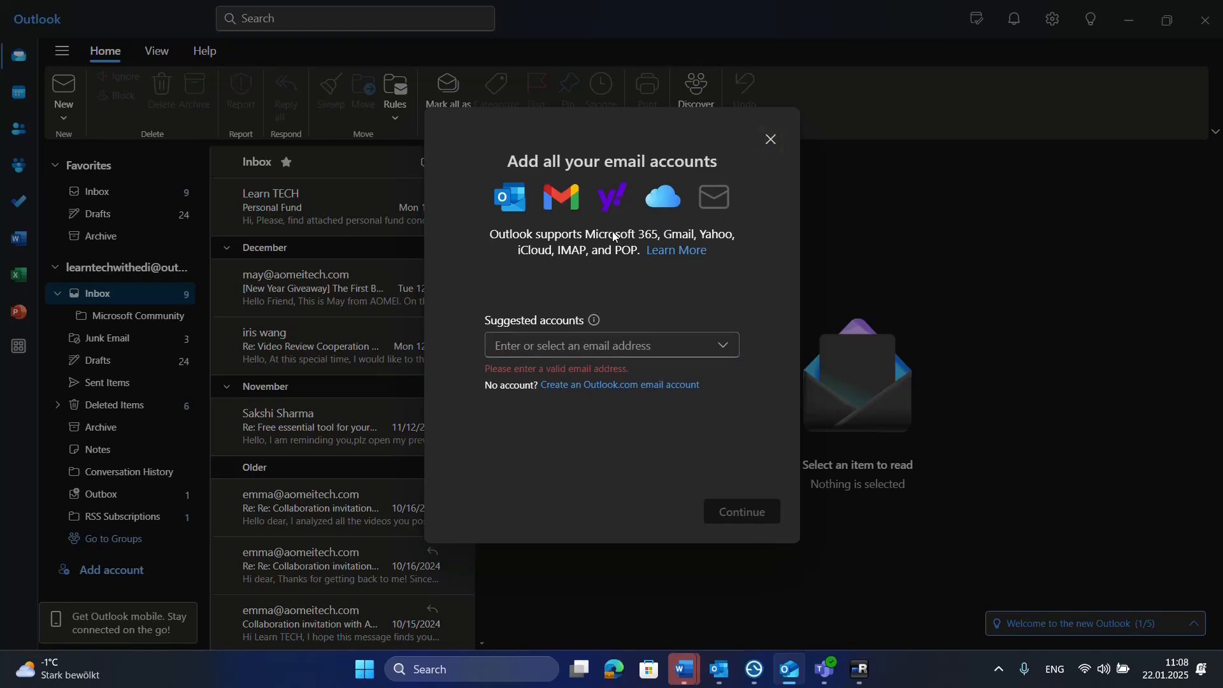
left_click(769, 139)
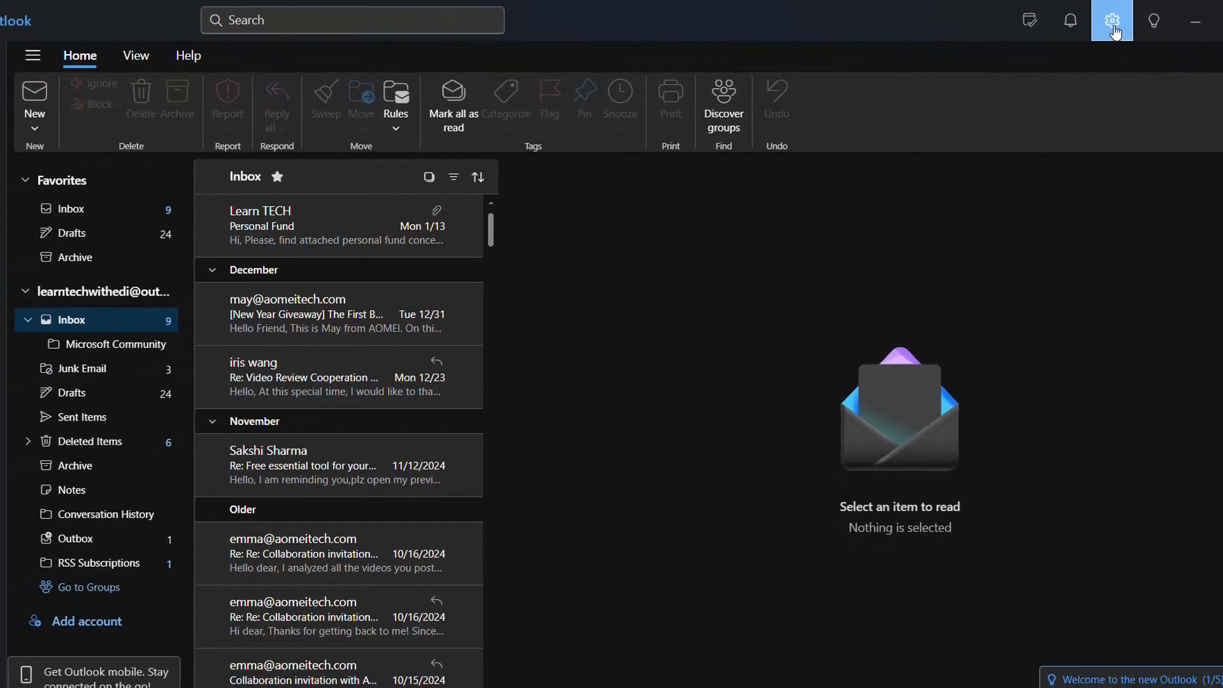
Step: Bring up Settings via the gear to reach Accounts > Email accounts
left_click(1111, 20)
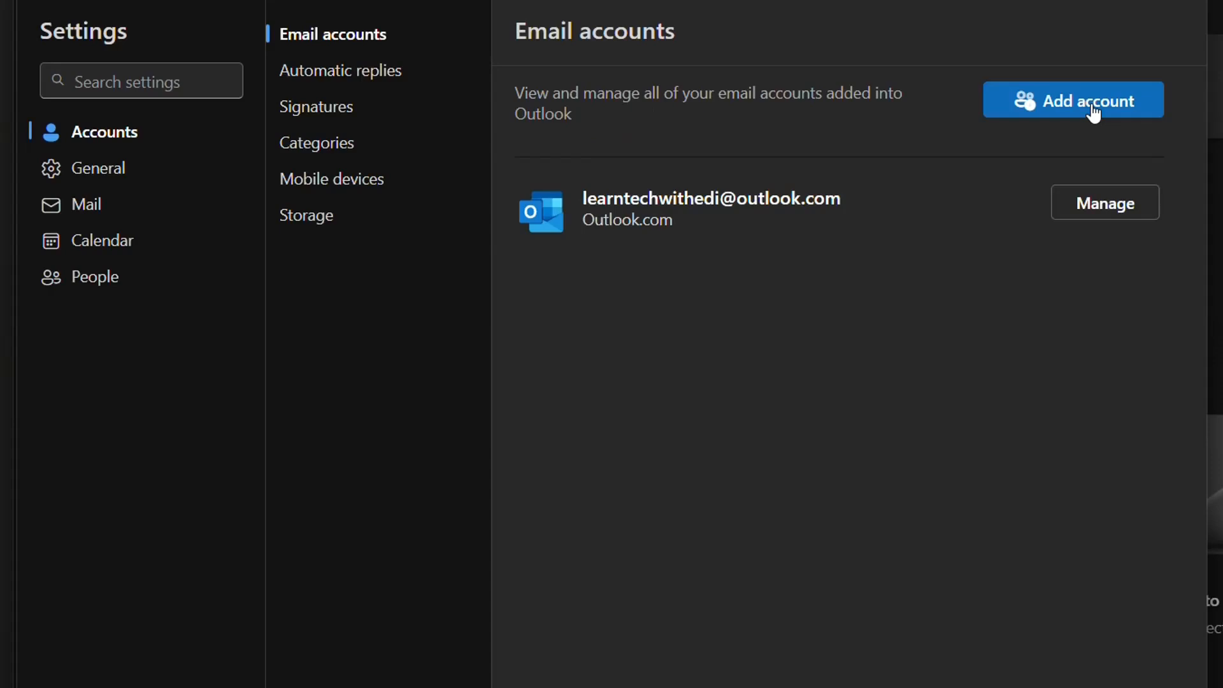
mouse_move(1070, 118)
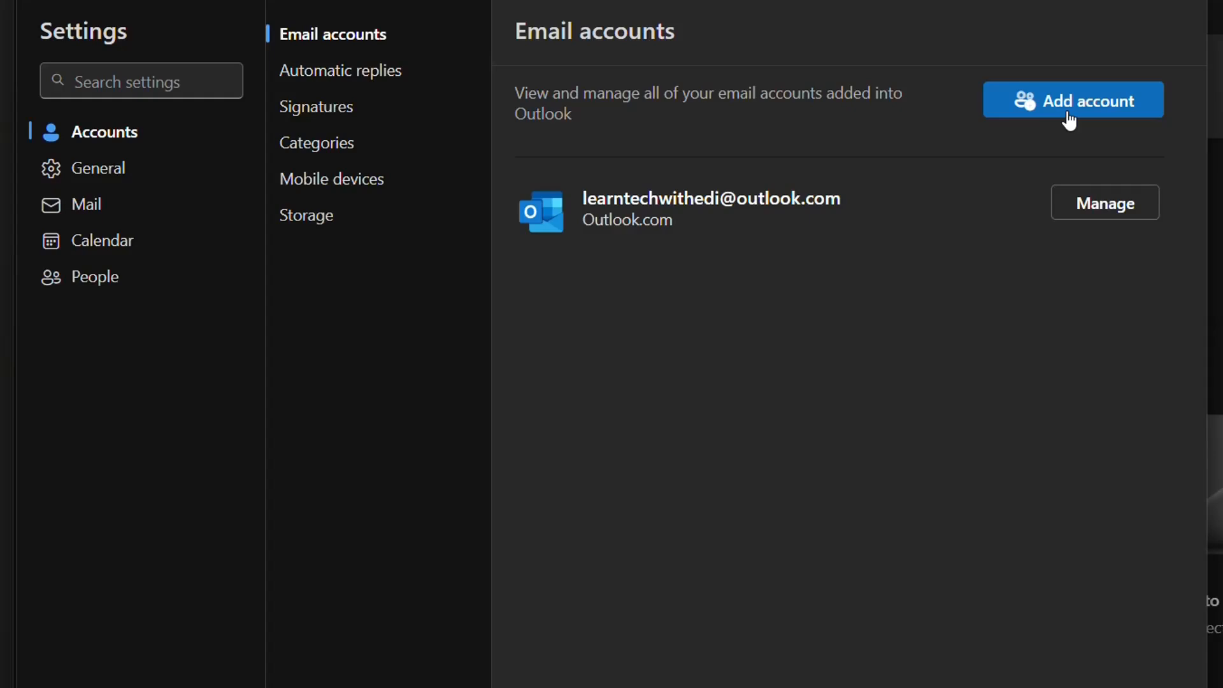
mouse_move(1077, 113)
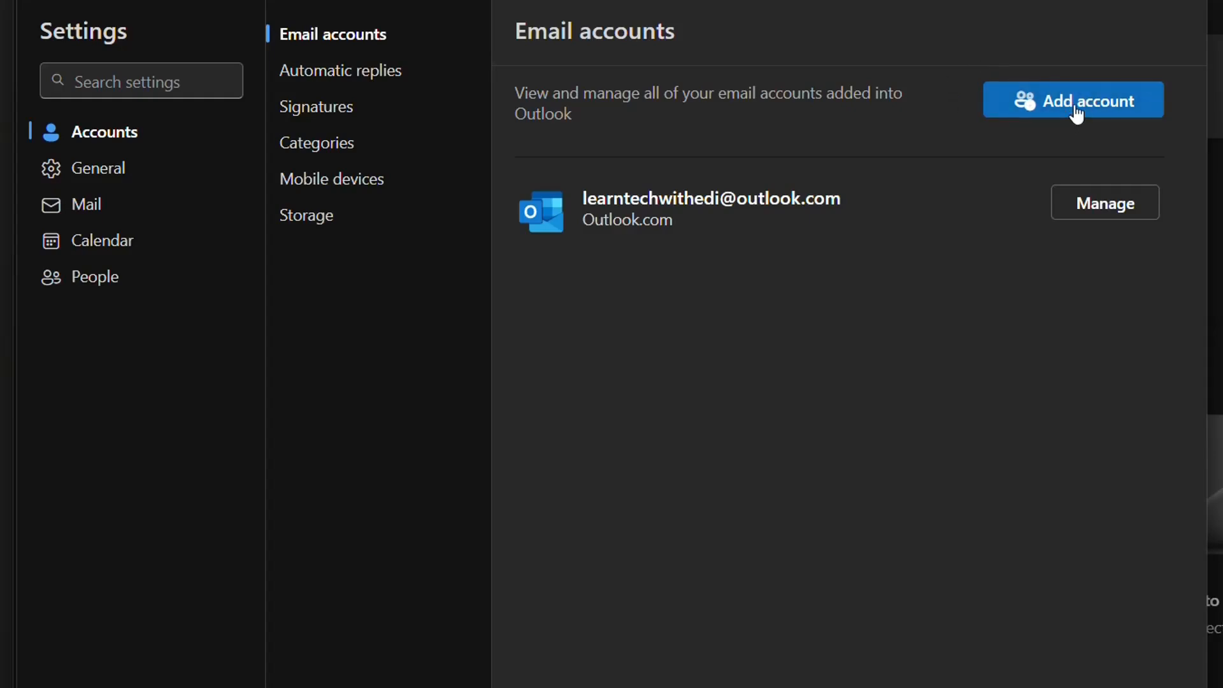
left_click(1073, 100)
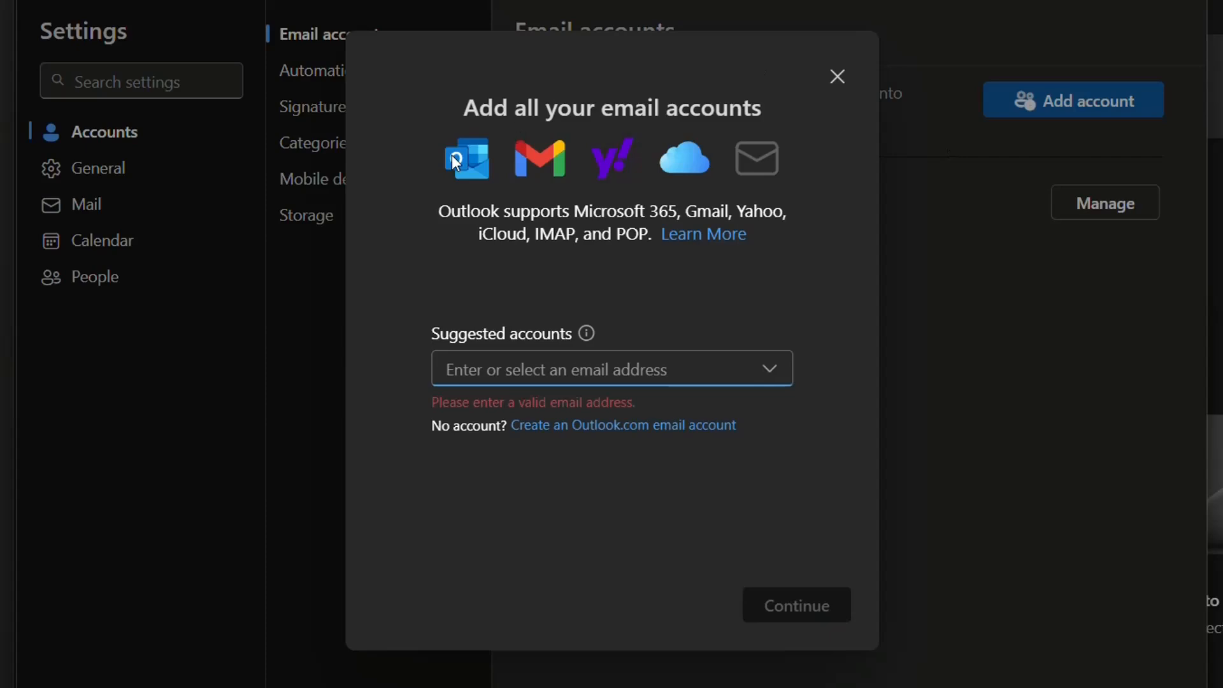
mouse_move(527, 190)
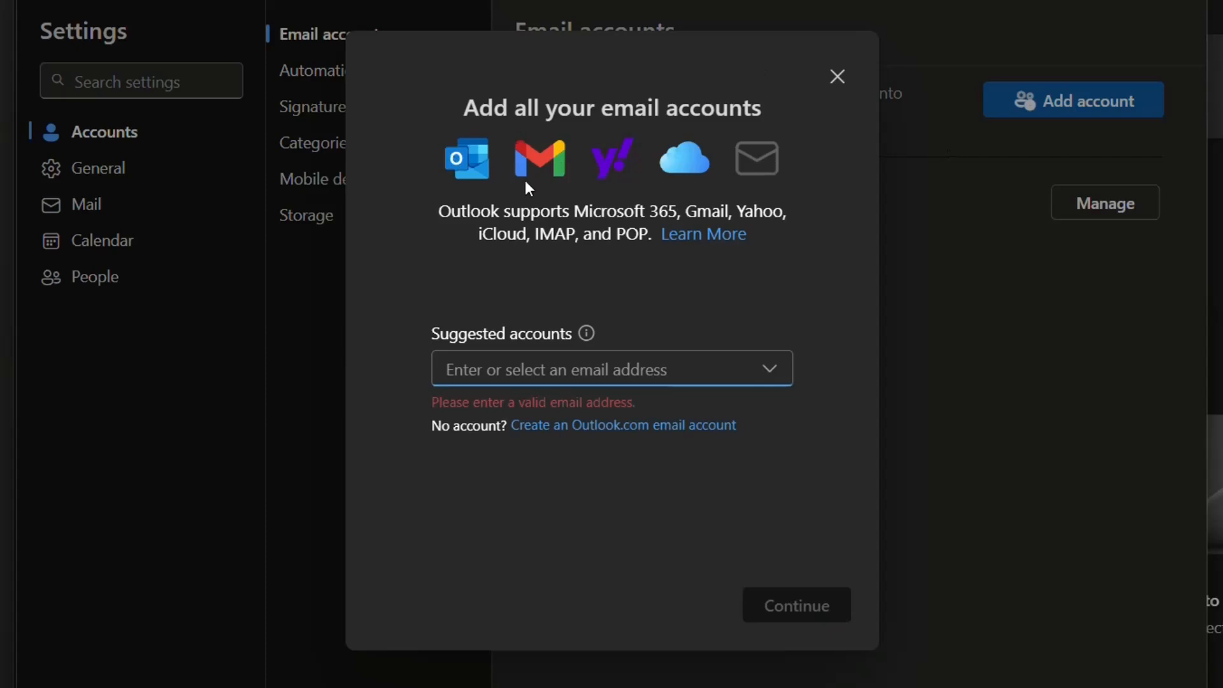
mouse_move(556, 161)
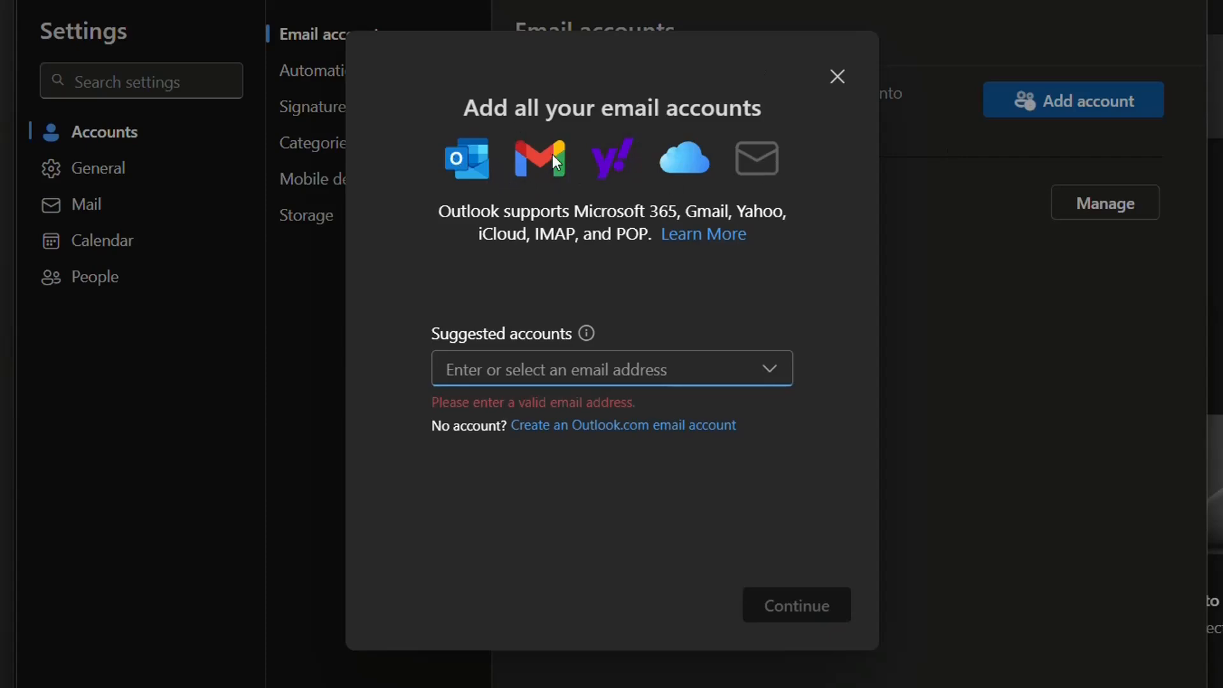
mouse_move(514, 393)
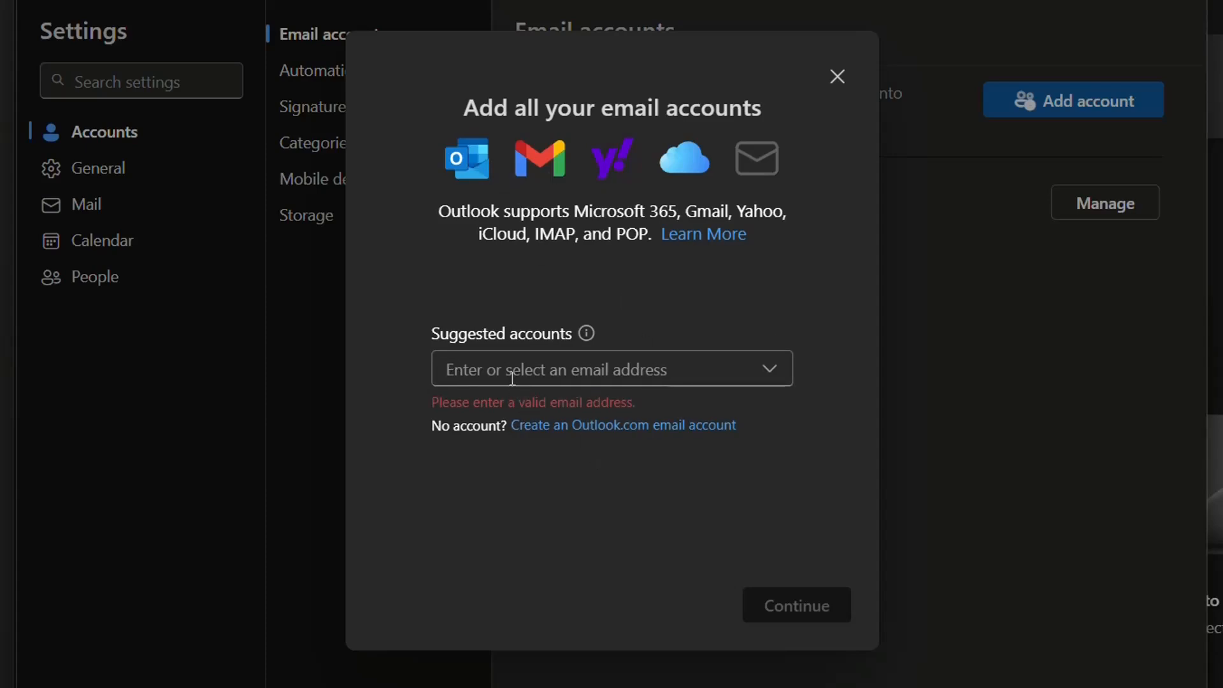
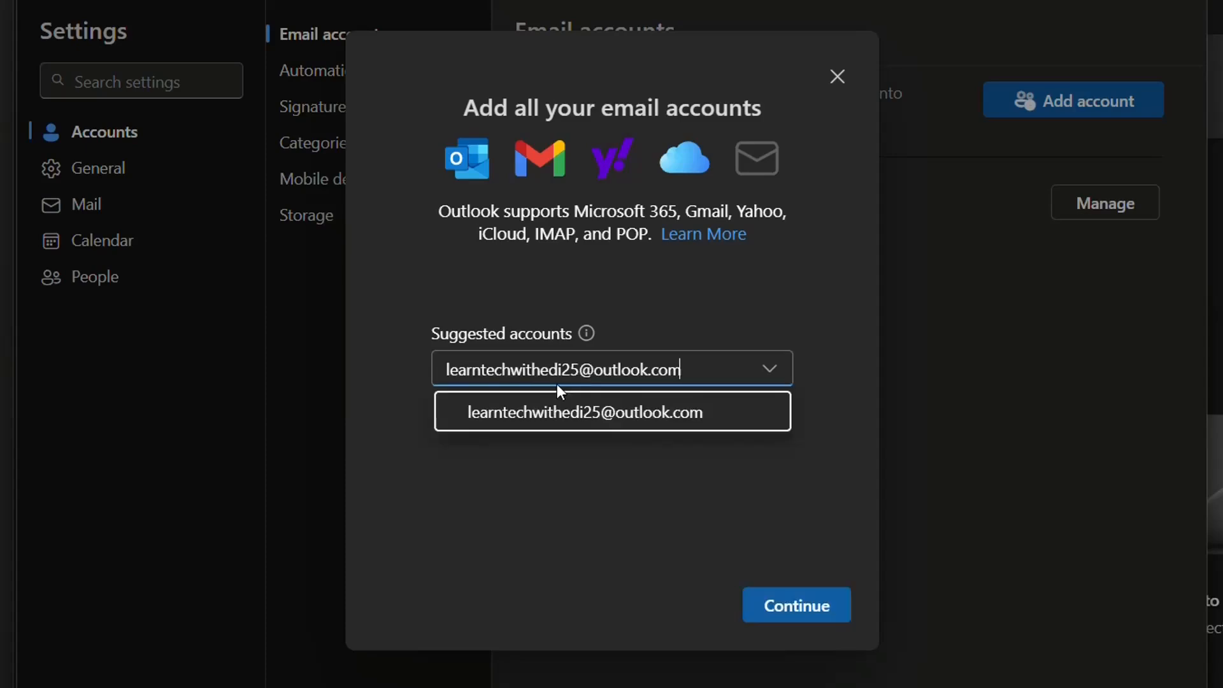
left_click(795, 604)
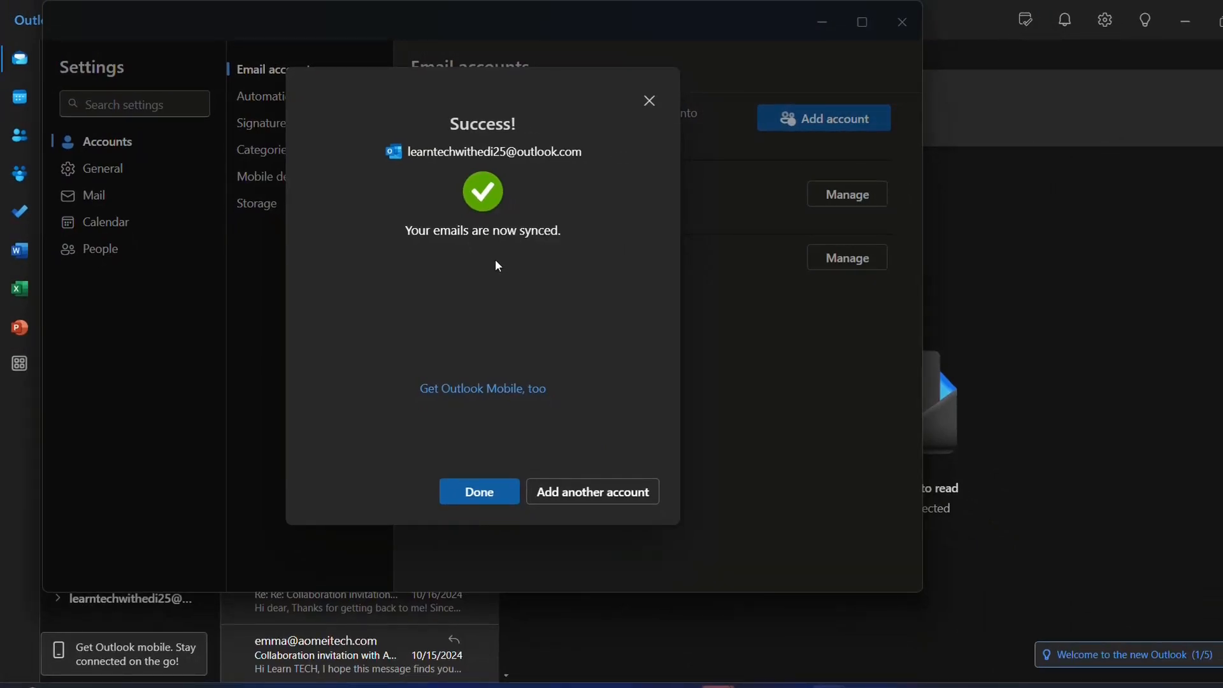
mouse_move(578, 179)
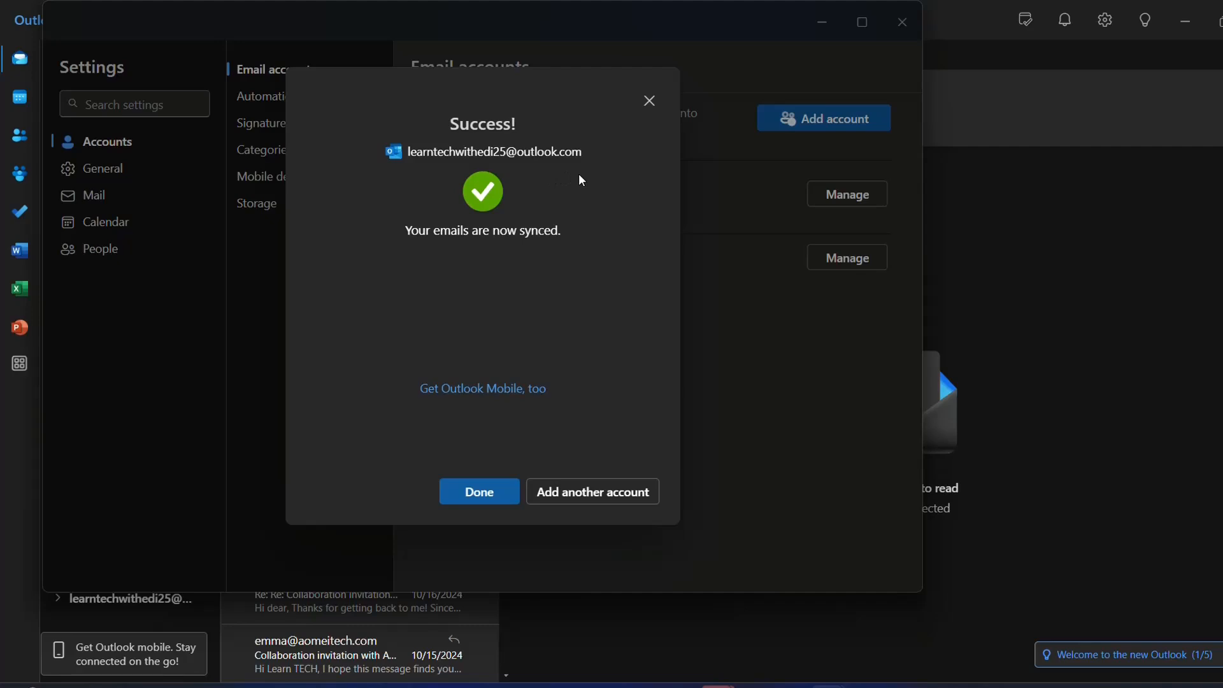
mouse_move(363, 180)
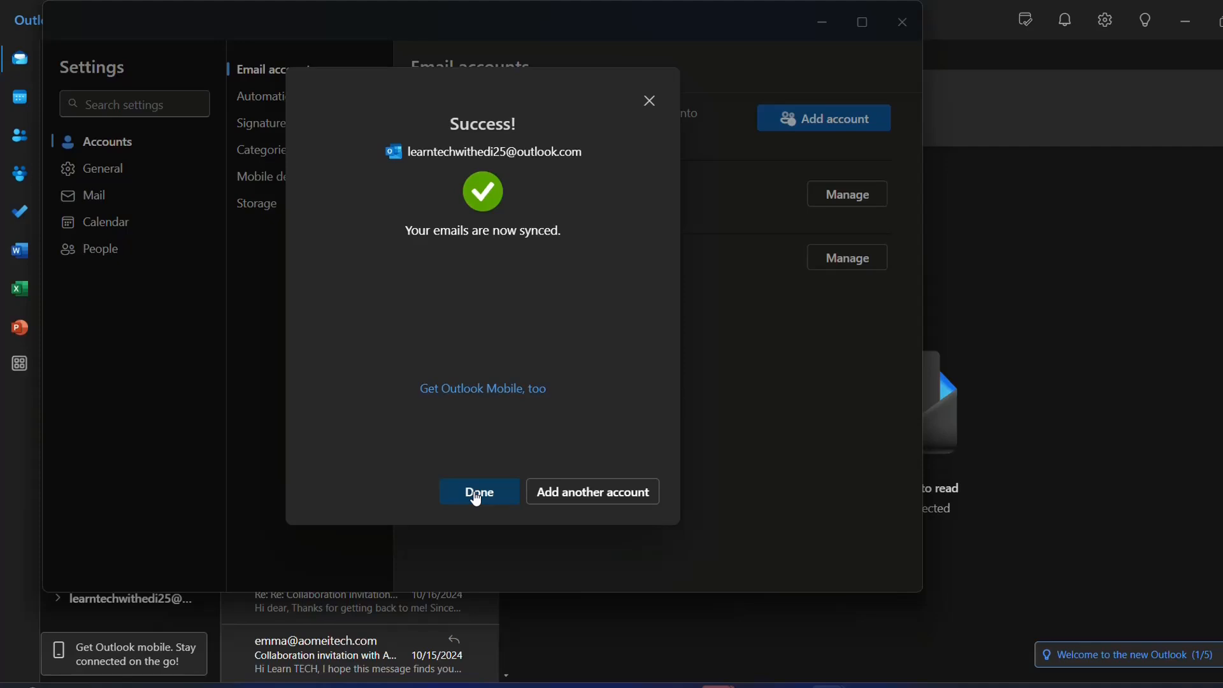
Step: Confirm Done on the Success dialog with both accounts listed, then close Settings
left_click(478, 492)
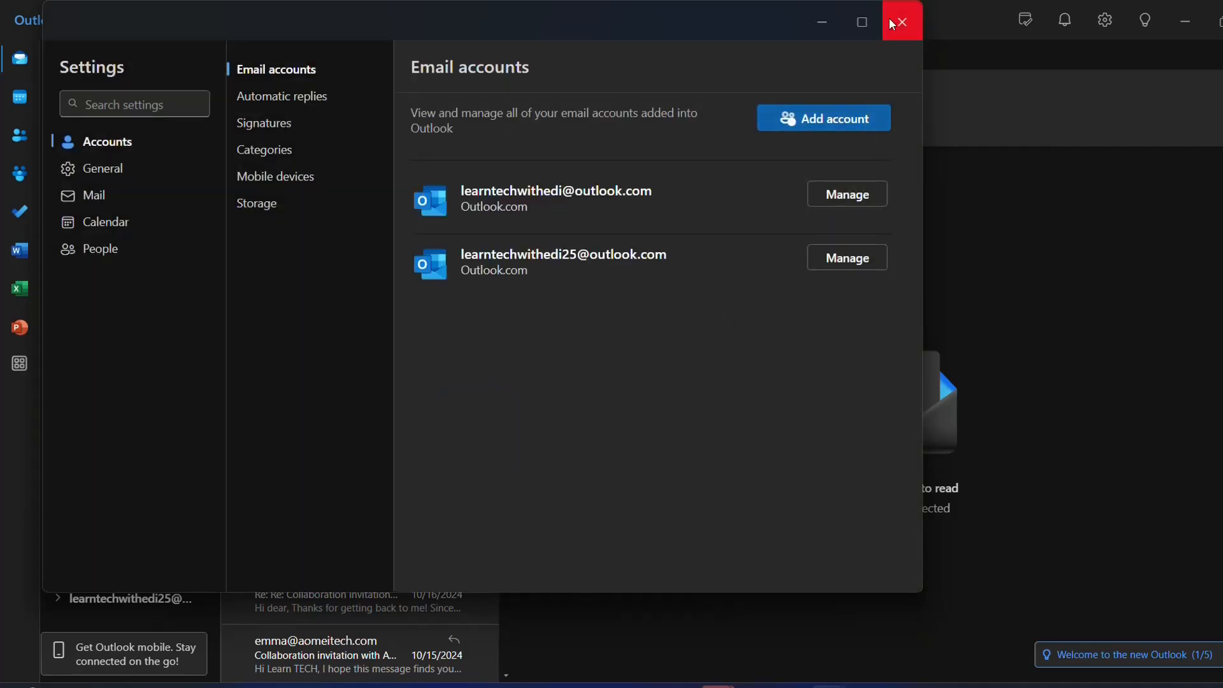
mouse_move(790, 64)
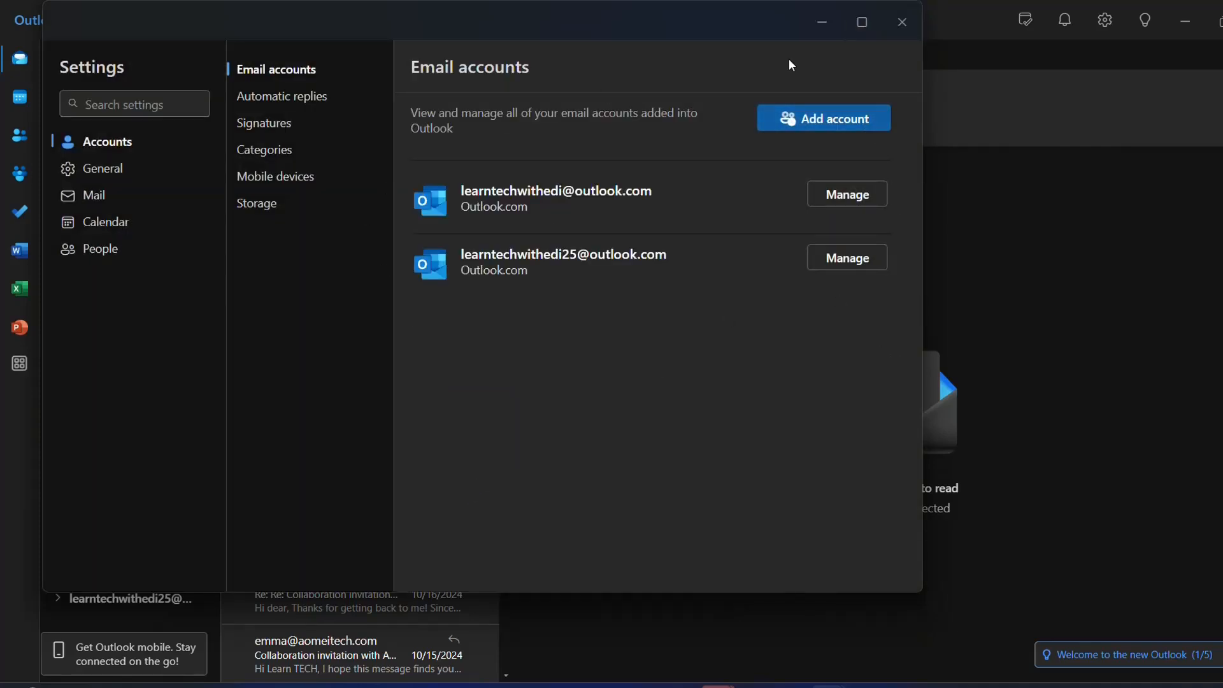
left_click(902, 22)
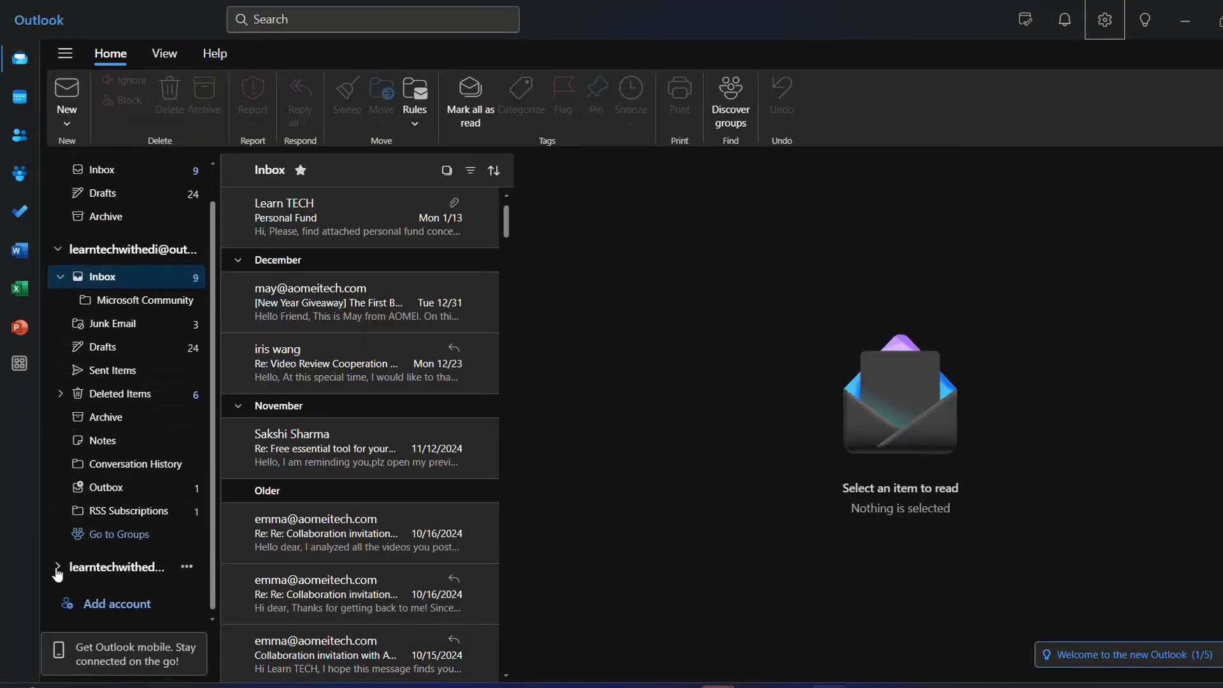
Step: Scroll the folder pane down to the second account's folders and its Inbox
scroll("down", 3)
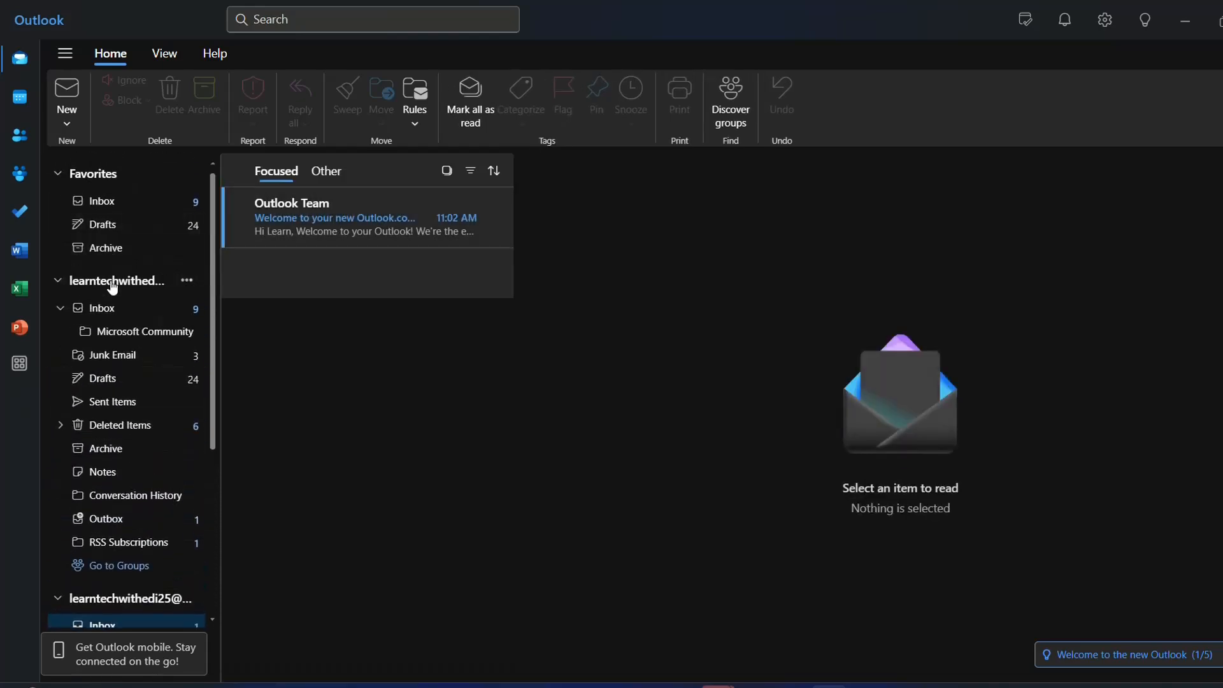
scroll("down", 3)
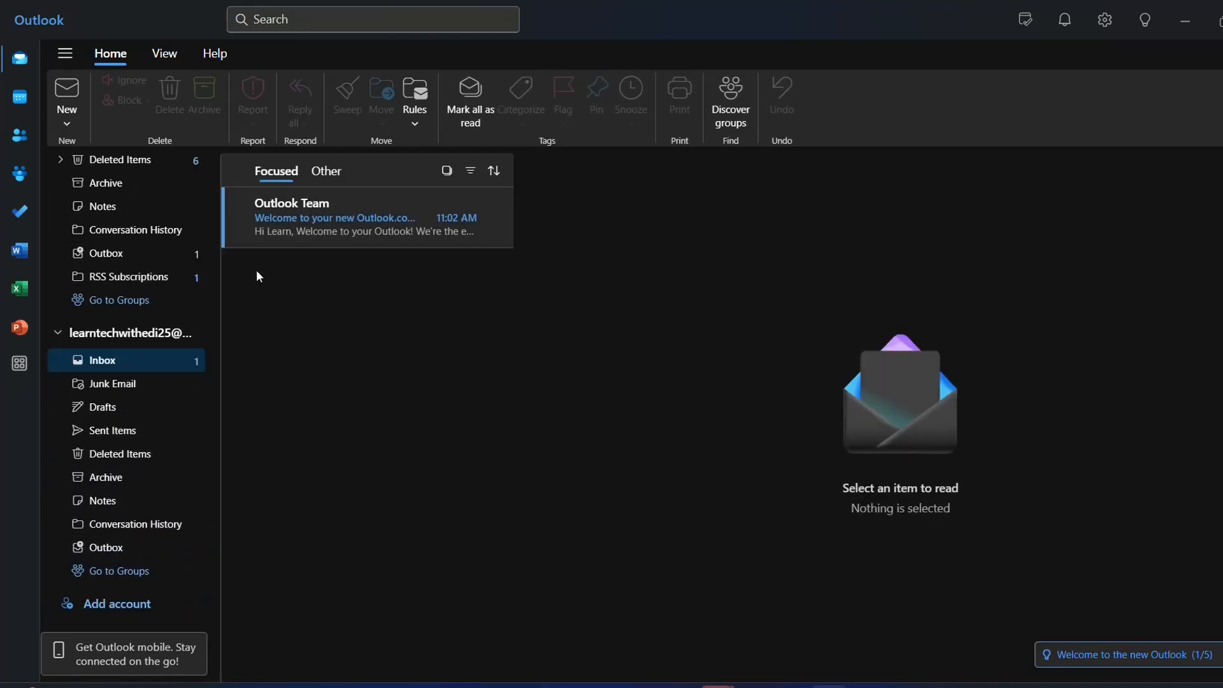